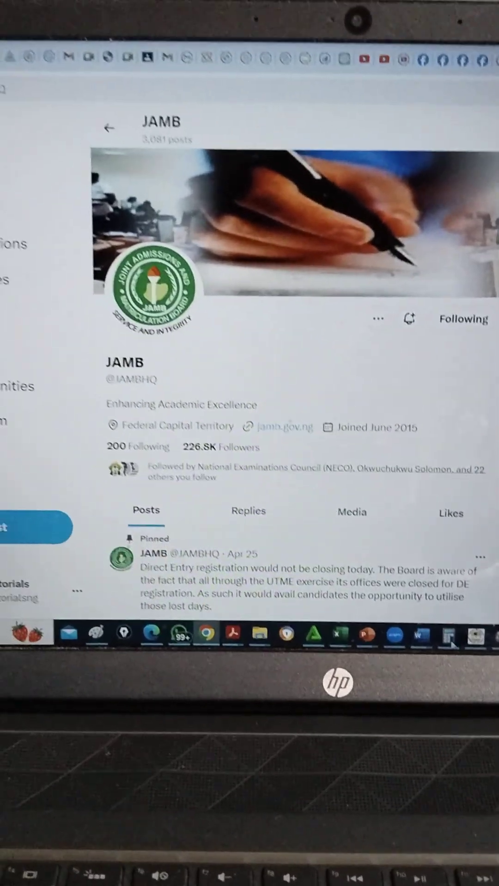
mouse_move(418, 638)
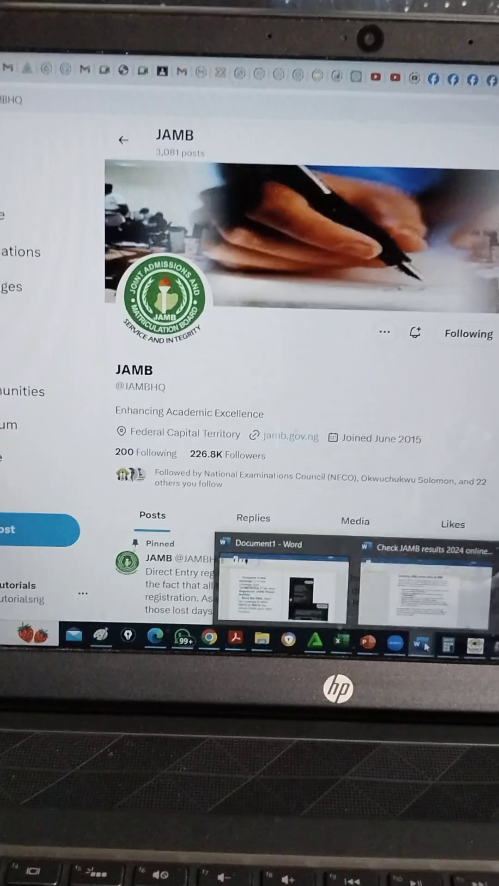